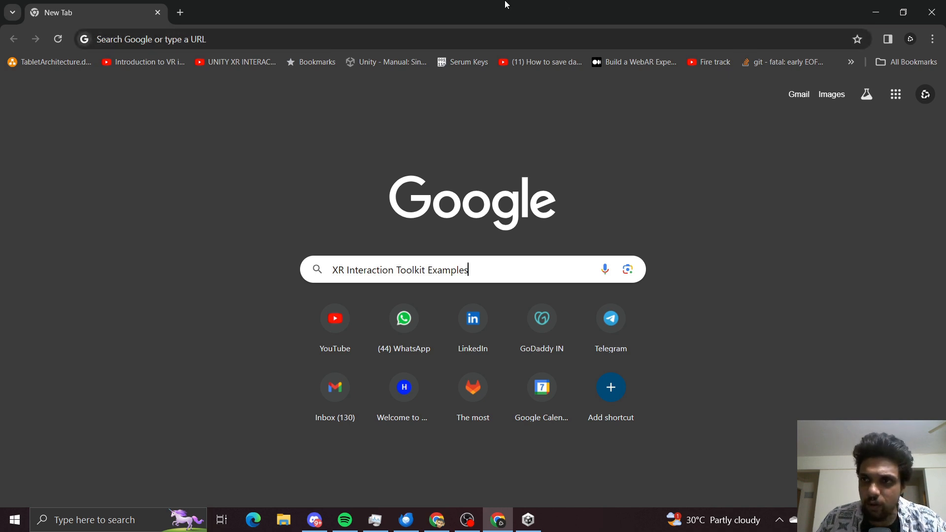
pyautogui.moveTo(128, 183)
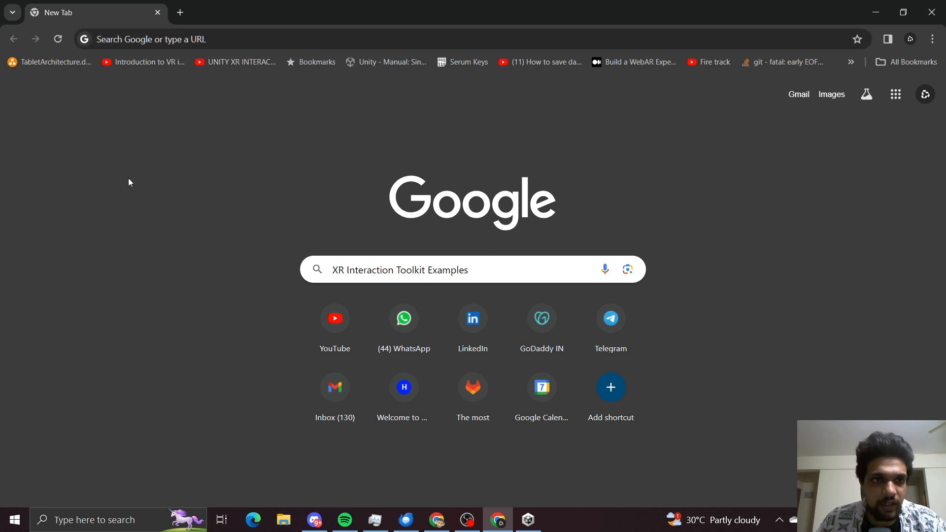
# Step: Run a Google search for 'xr interaction toolkit examples' to surface the Unity-Technologies GitHub repository
pyautogui.doubleClick(336, 269)
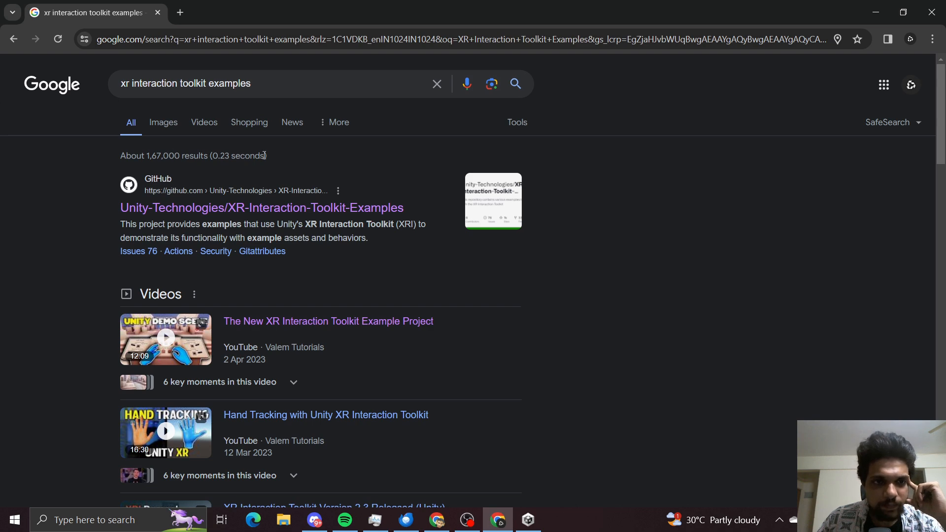
# Step: Follow the Unity-Technologies/XR-Interaction-Toolkit-Examples search result to its GitHub repository
pyautogui.click(261, 207)
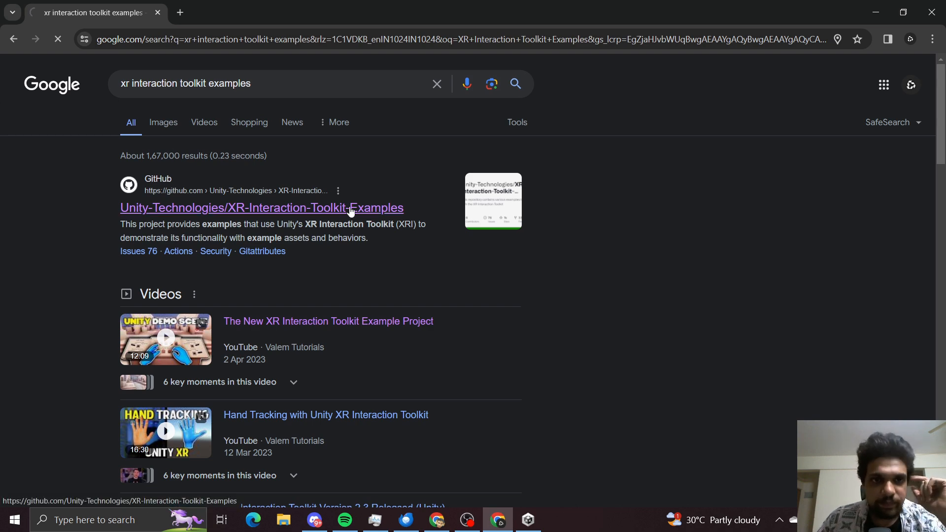
pyautogui.click(261, 208)
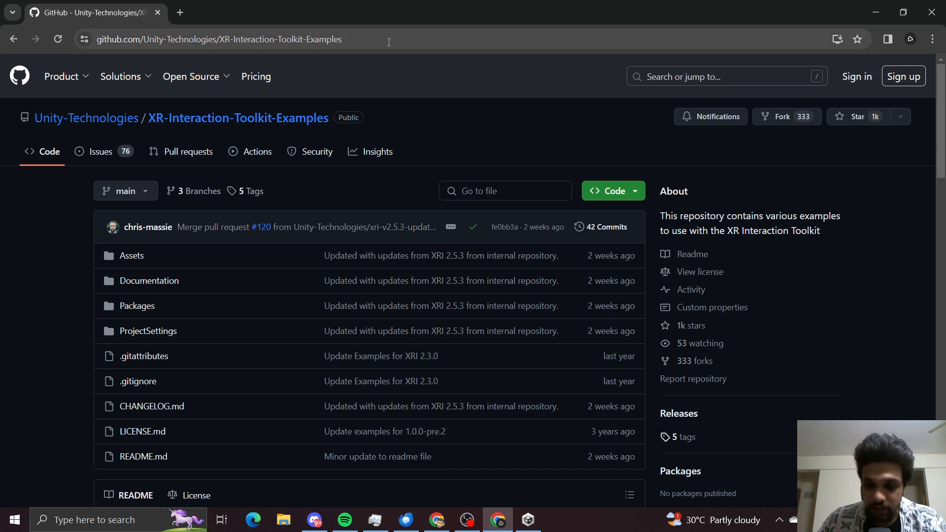
pyautogui.moveTo(10, 262)
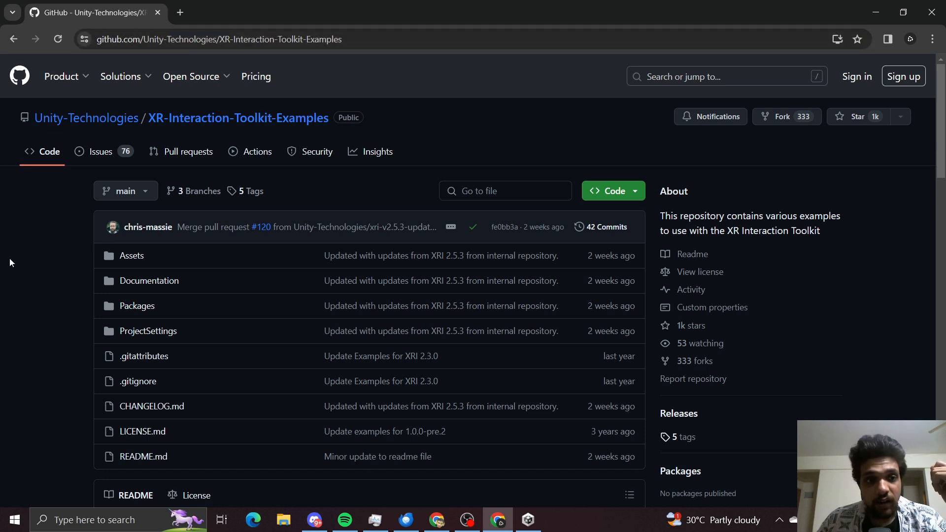
pyautogui.moveTo(23, 263)
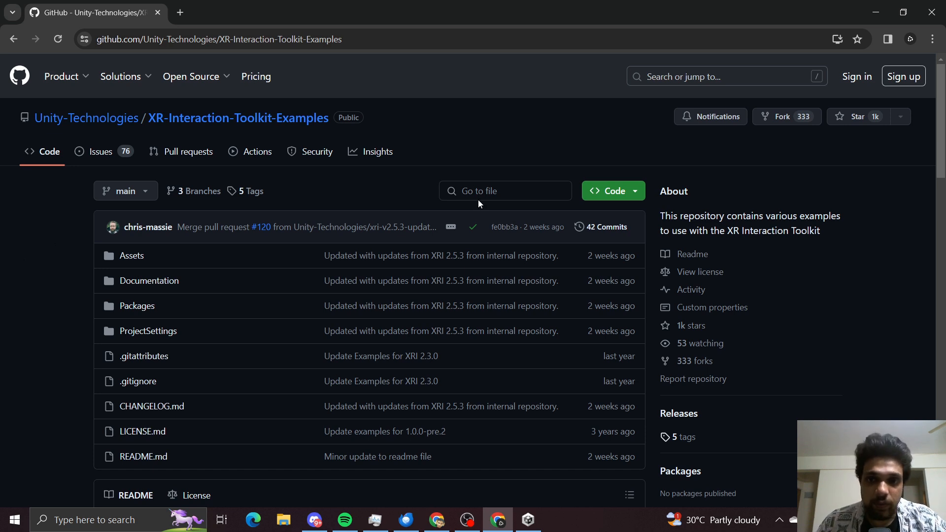
# Step: Download the repository via Code > Download ZIP and open the archive in WinRAR
pyautogui.click(609, 191)
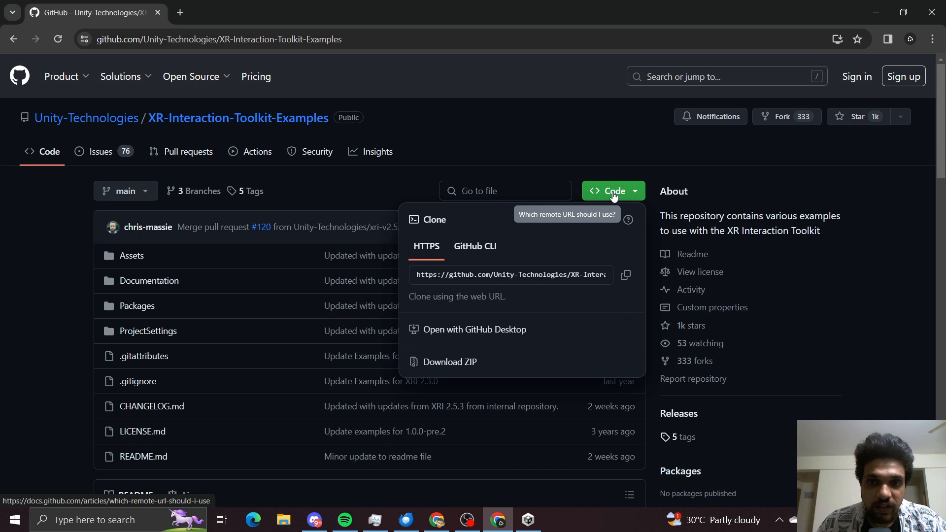
pyautogui.moveTo(448, 361)
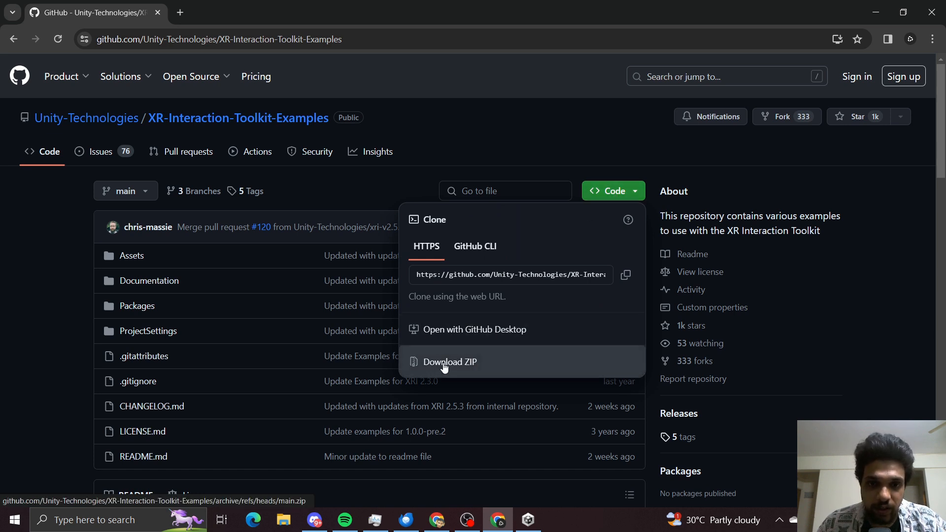
pyautogui.click(450, 361)
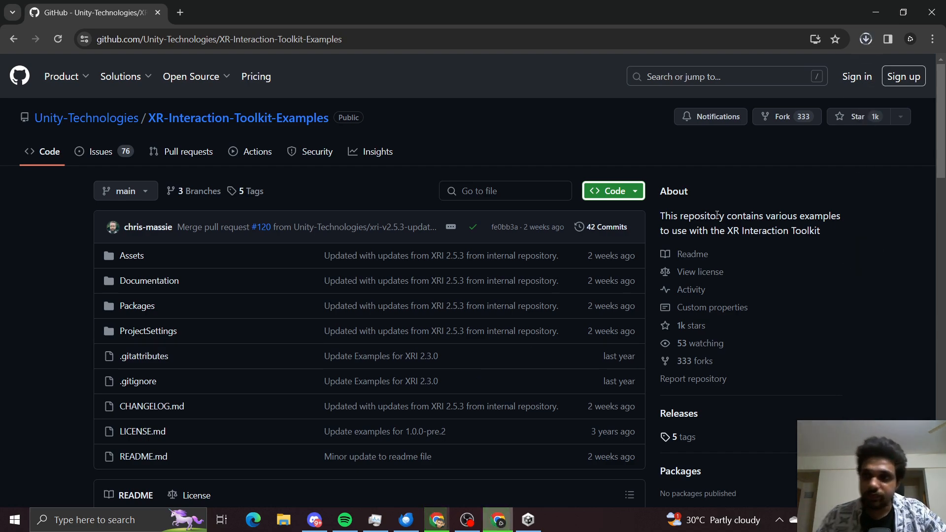
pyautogui.click(865, 39)
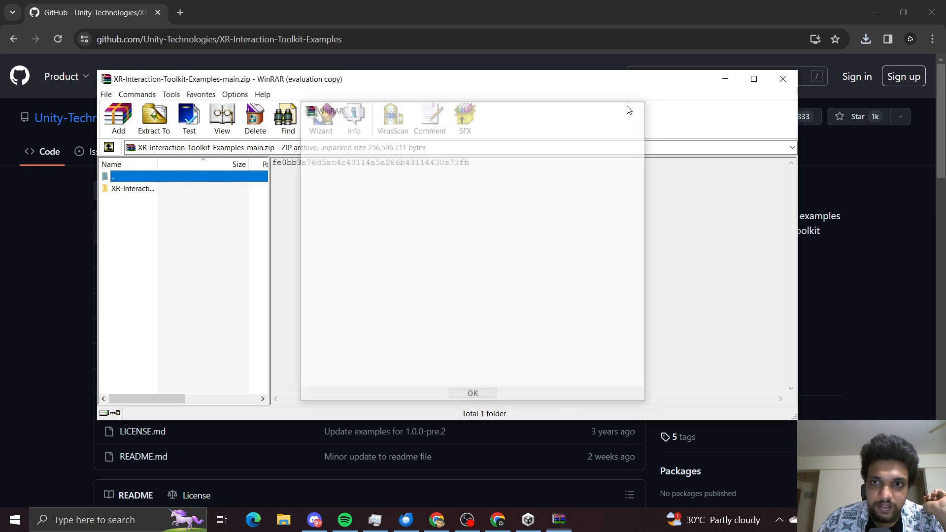
# Step: Extract the archive into the Introduction To VR Development folder
pyautogui.click(154, 118)
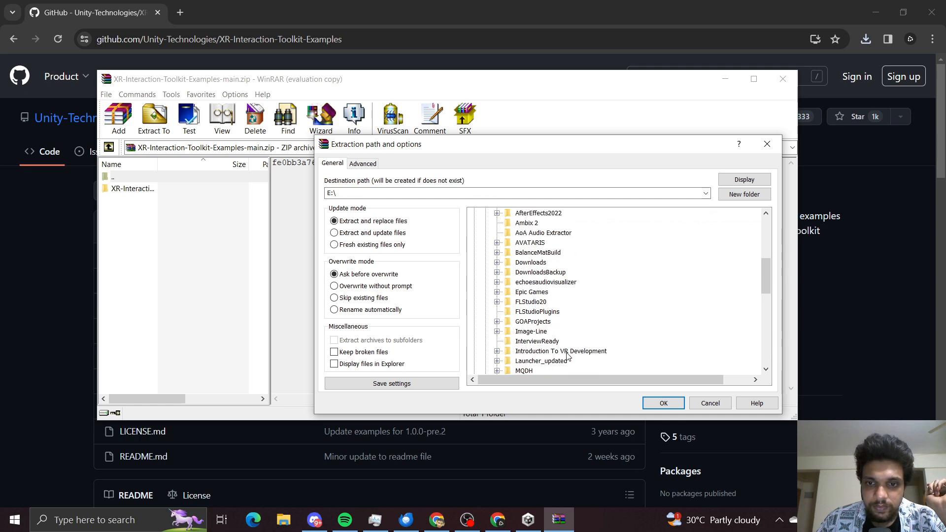
pyautogui.click(662, 403)
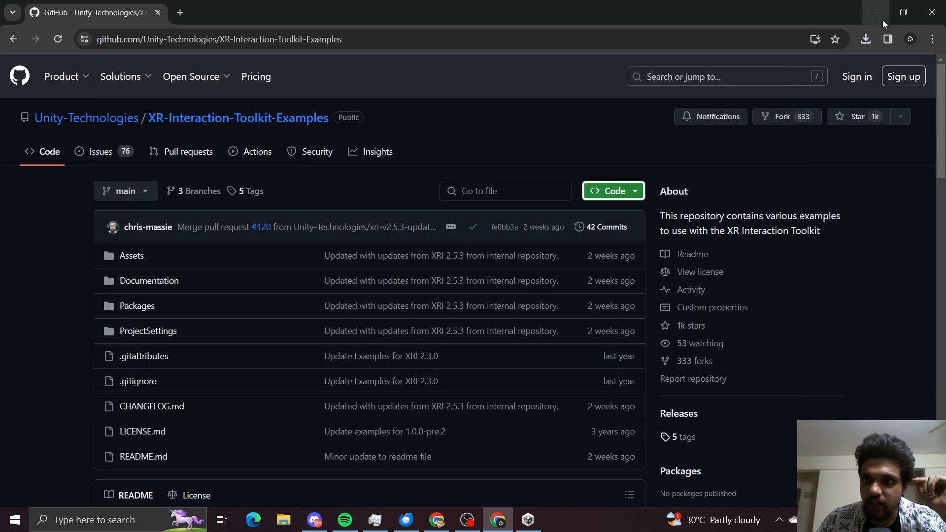
pyautogui.moveTo(875, 12)
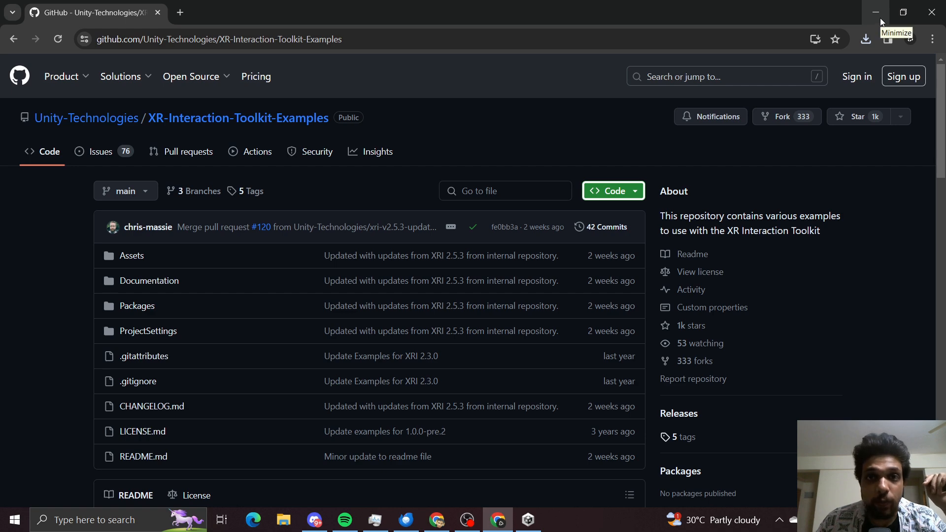
# Step: Add the XR-Interaction-Toolkit-Examples-main folder from Introduction To VR Development to Unity Hub
pyautogui.click(873, 12)
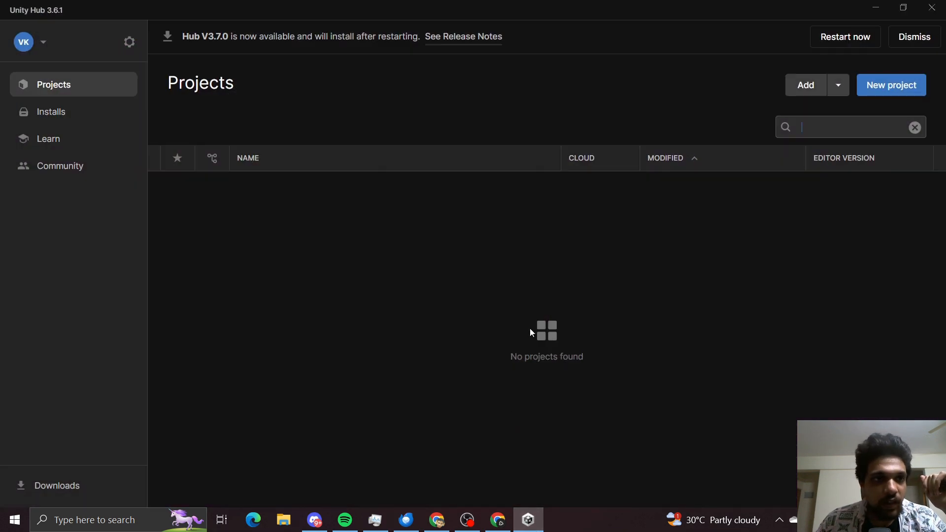
pyautogui.click(805, 84)
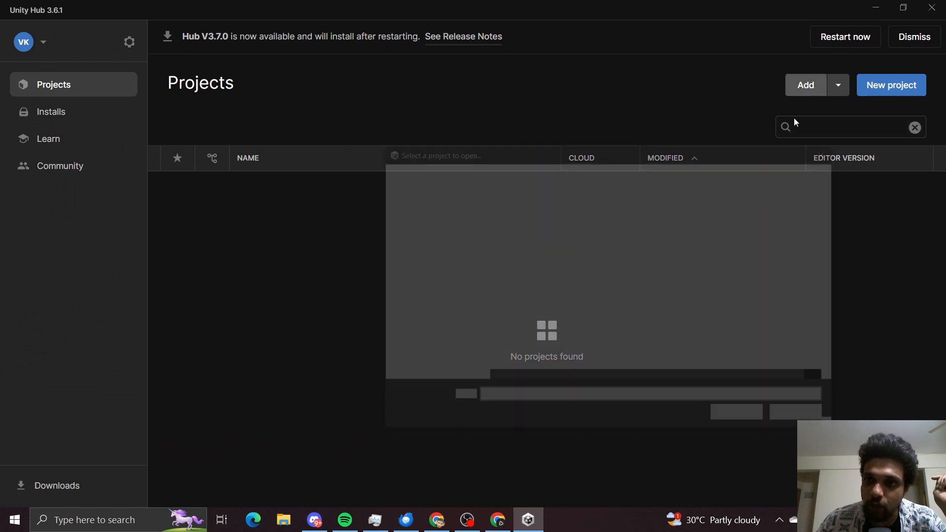
pyautogui.click(805, 85)
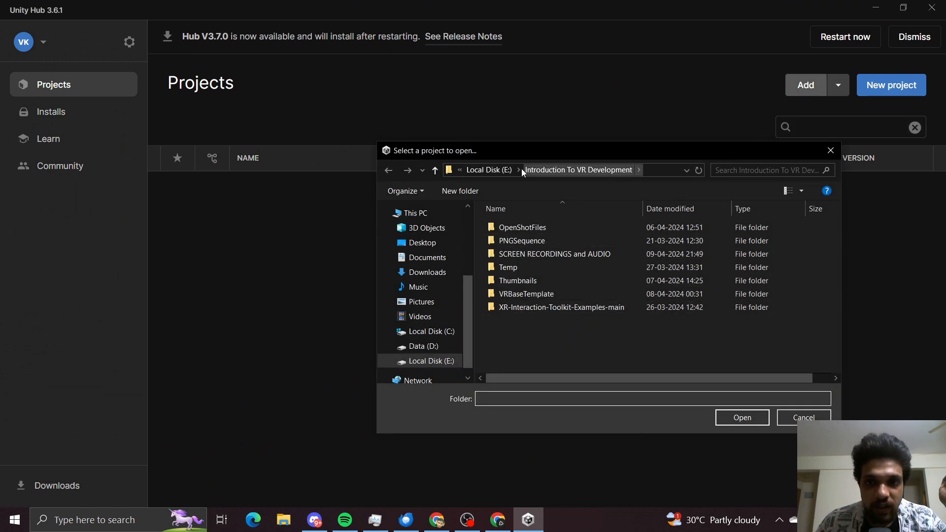
pyautogui.doubleClick(561, 307)
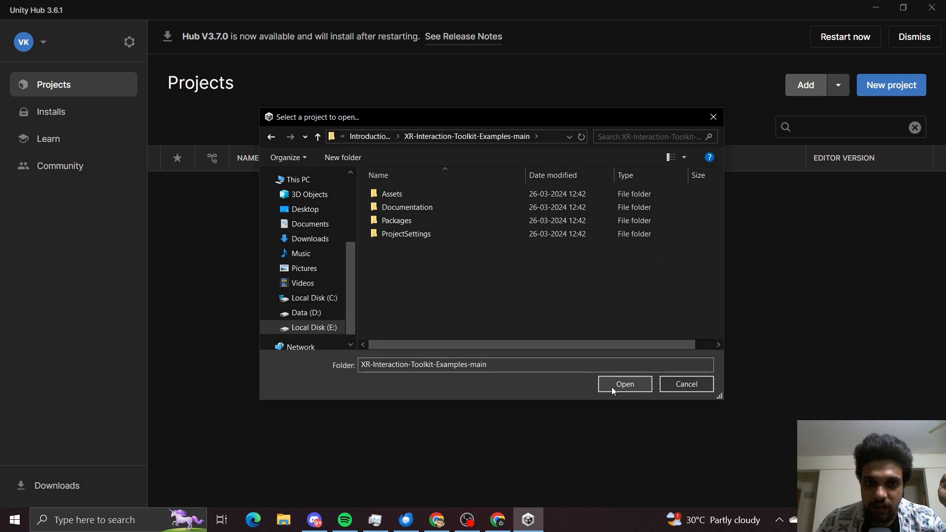
pyautogui.click(624, 383)
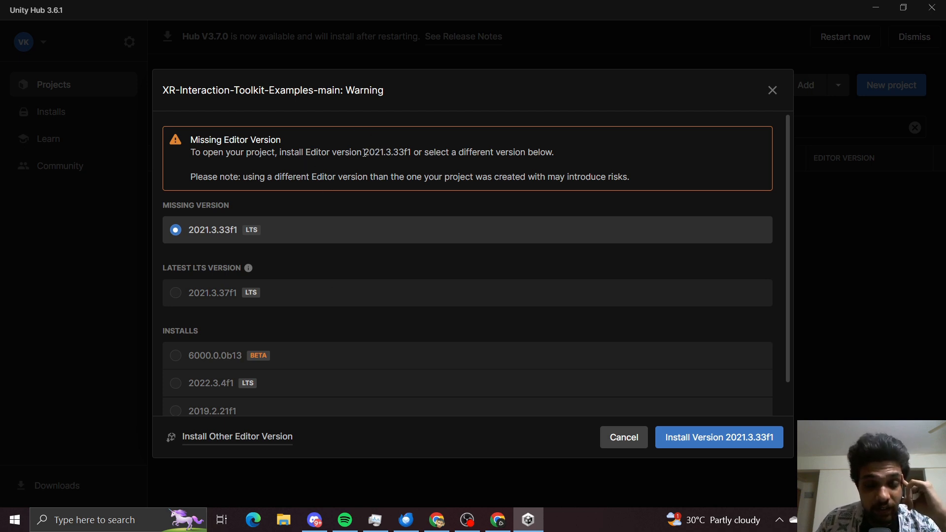
# Step: Choose installed editor 2022.3.4f1 in place of the missing 2021.3.33f1 and open the project
pyautogui.doubleClick(369, 152)
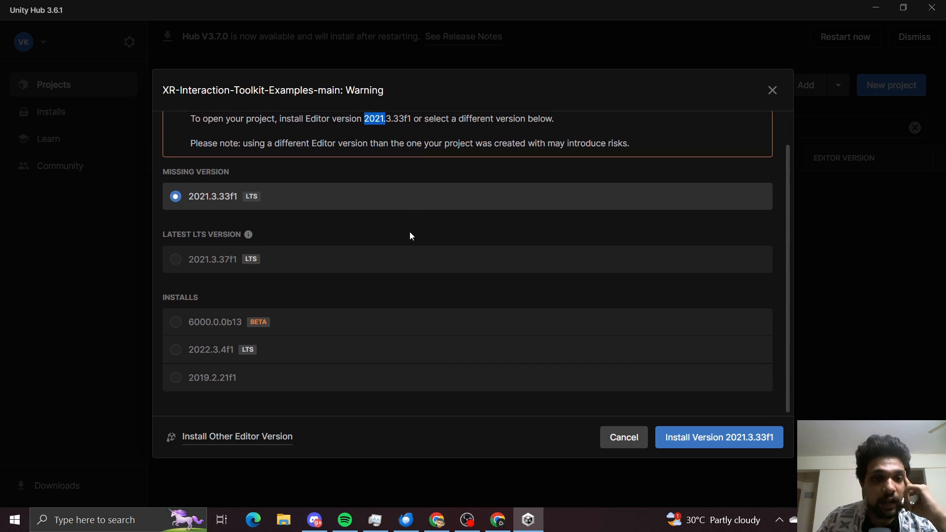
pyautogui.click(176, 350)
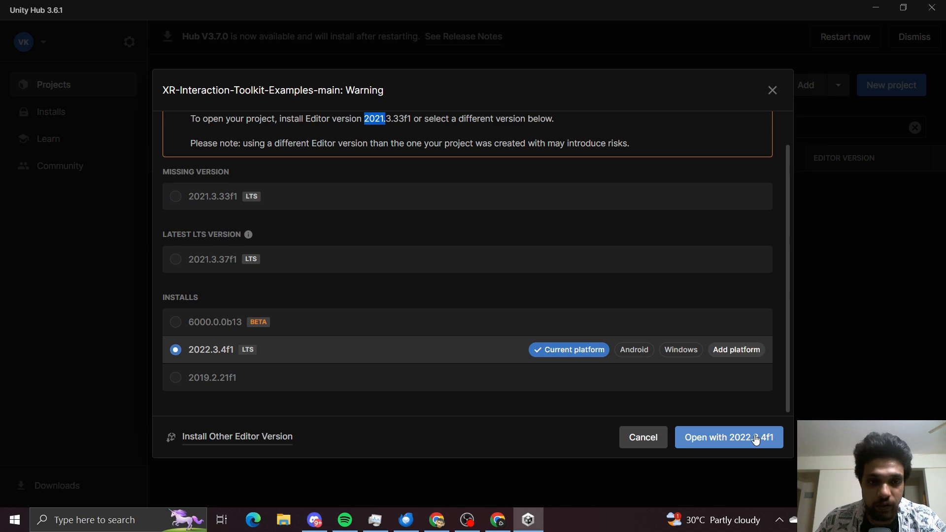
pyautogui.click(728, 437)
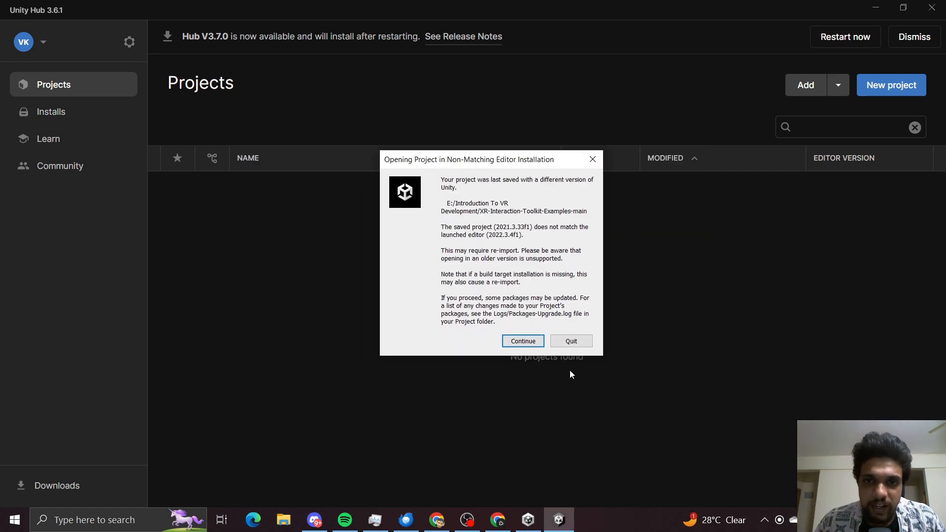
pyautogui.moveTo(689, 366)
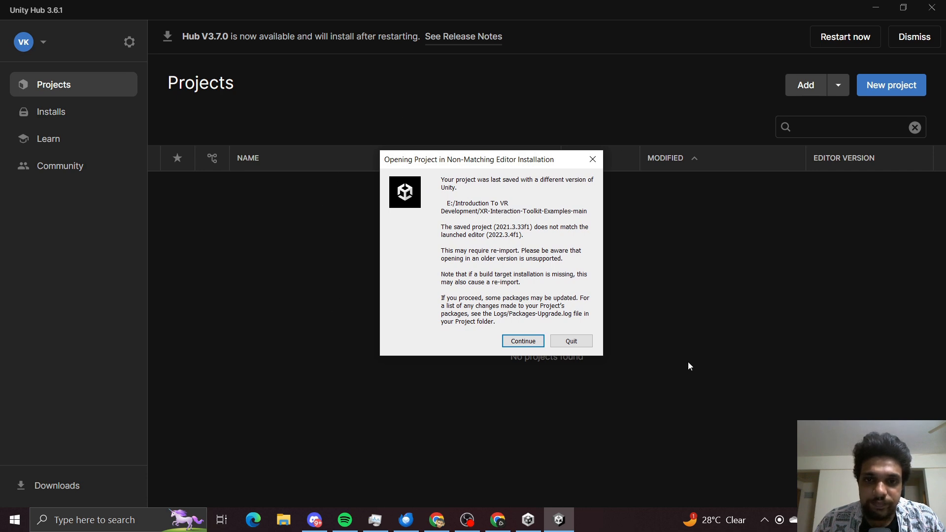
pyautogui.moveTo(326, 187)
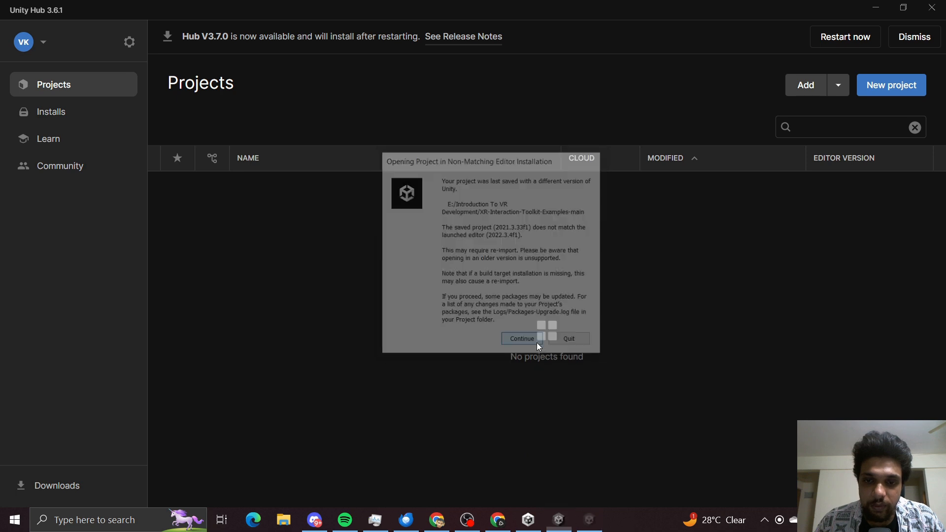
# Step: Continue past the non-matching editor notice and filter projects by 'XR-'
pyautogui.click(520, 338)
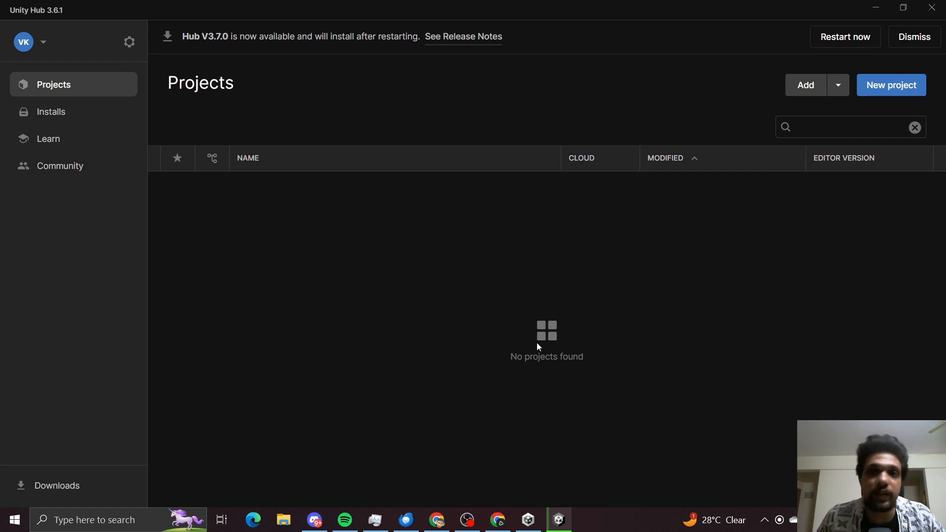
pyautogui.write('XR-')
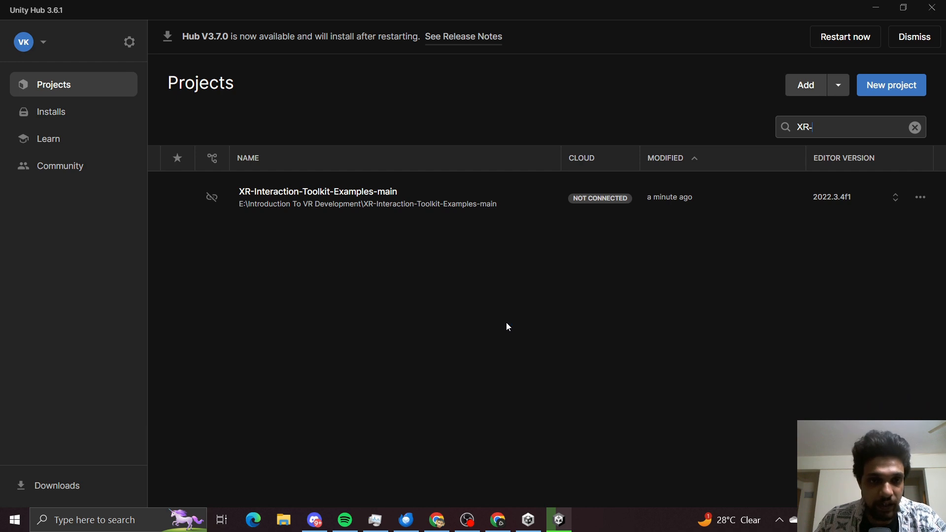
pyautogui.moveTo(330, 205)
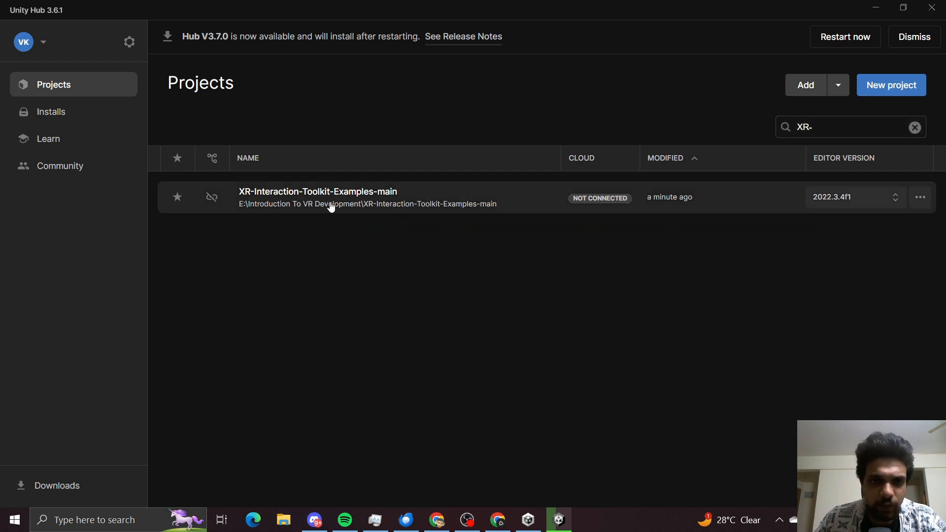
# Step: Launch XR-Interaction-Toolkit-Examples-main in Unity 2022.3.4f1 and reposition the URP Material upgrade dialog
pyautogui.doubleClick(317, 197)
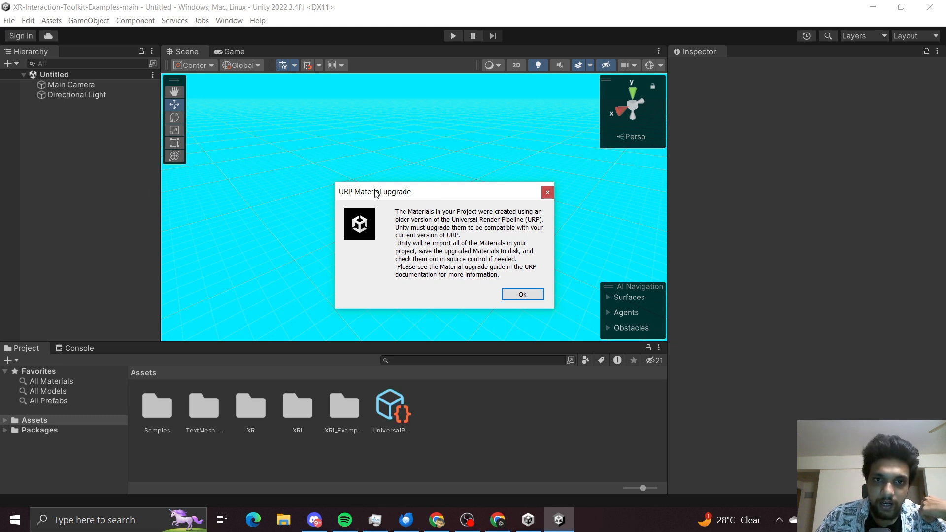
pyautogui.moveTo(374, 191); pyautogui.dragTo(353, 184)
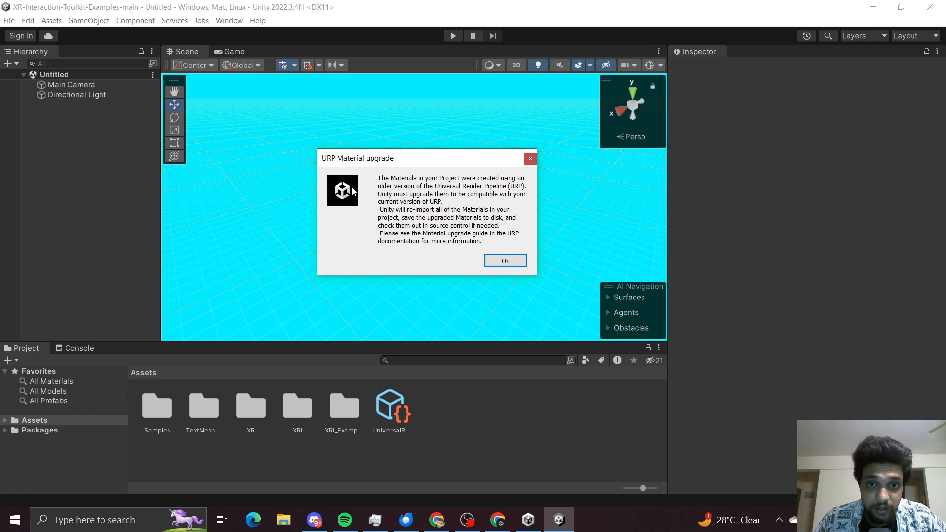
pyautogui.moveTo(476, 203)
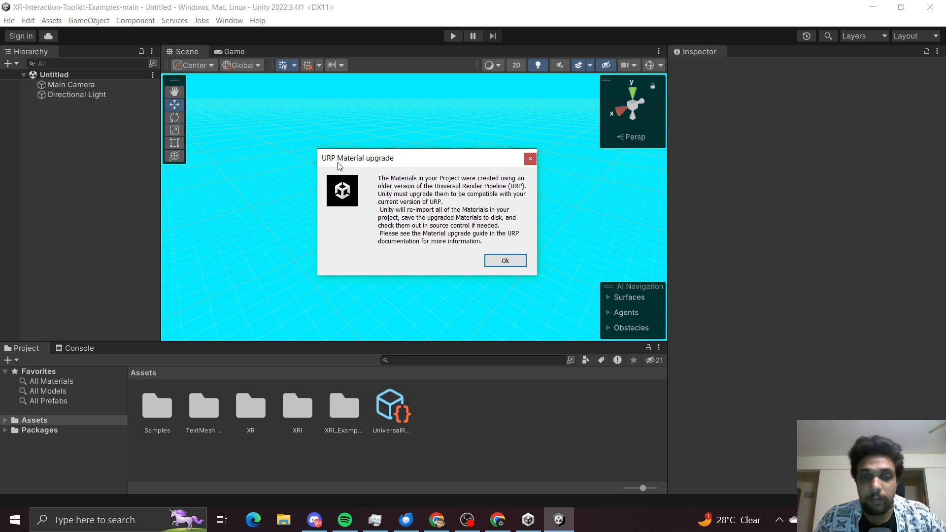
pyautogui.moveTo(342, 169)
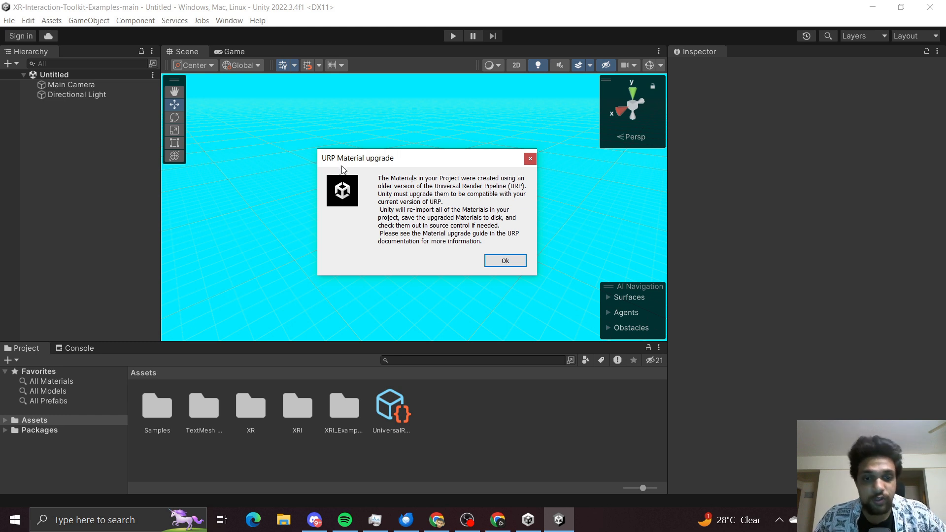
pyautogui.moveTo(505, 260)
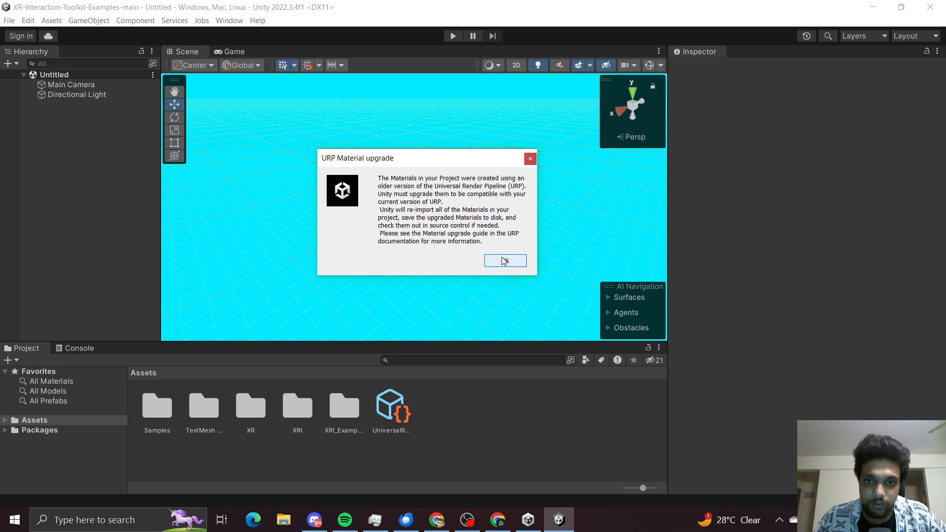
# Step: Accept the URP material upgrade and open the XR Interaction Toolkit 2.5.3 samples folder
pyautogui.click(504, 260)
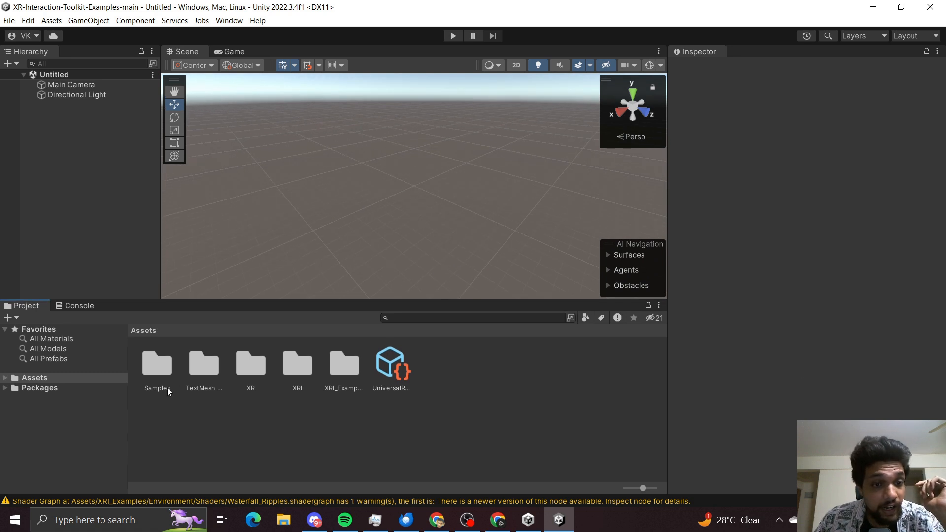
pyautogui.moveTo(150, 374)
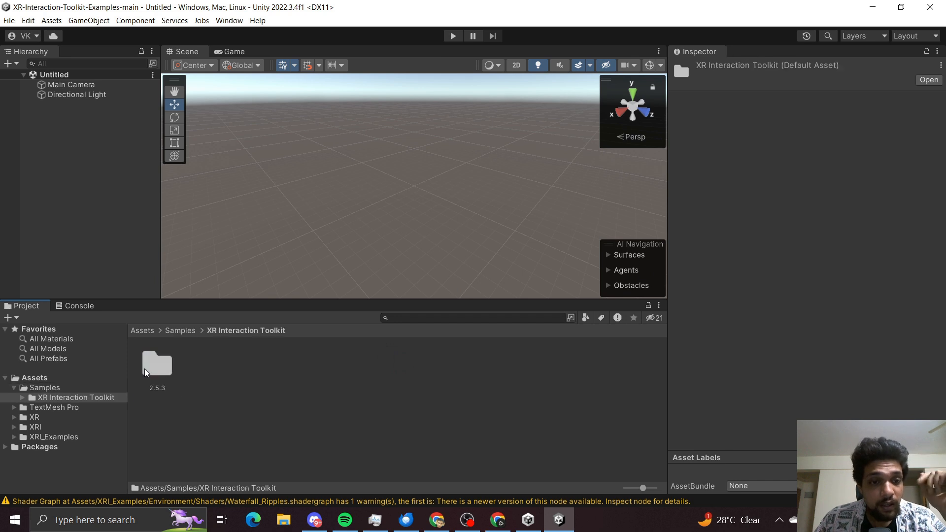
pyautogui.moveTo(256, 395)
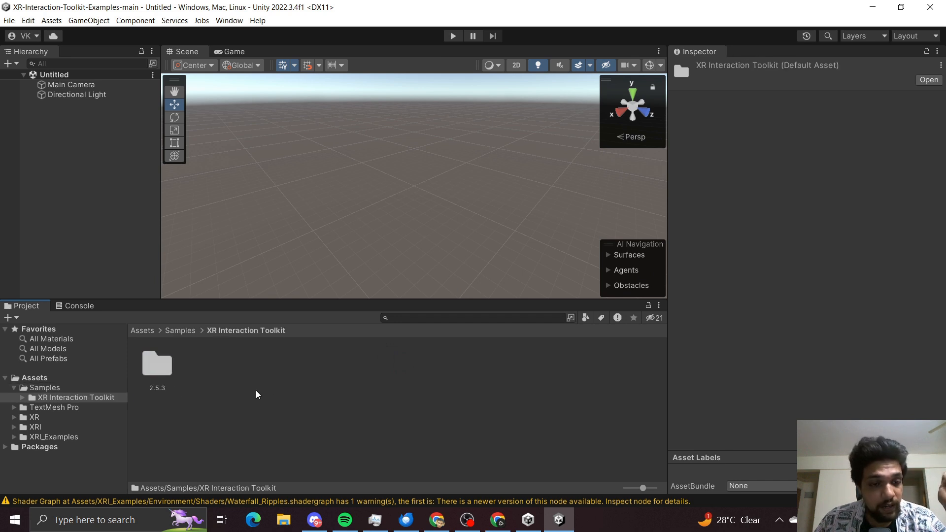
pyautogui.doubleClick(156, 363)
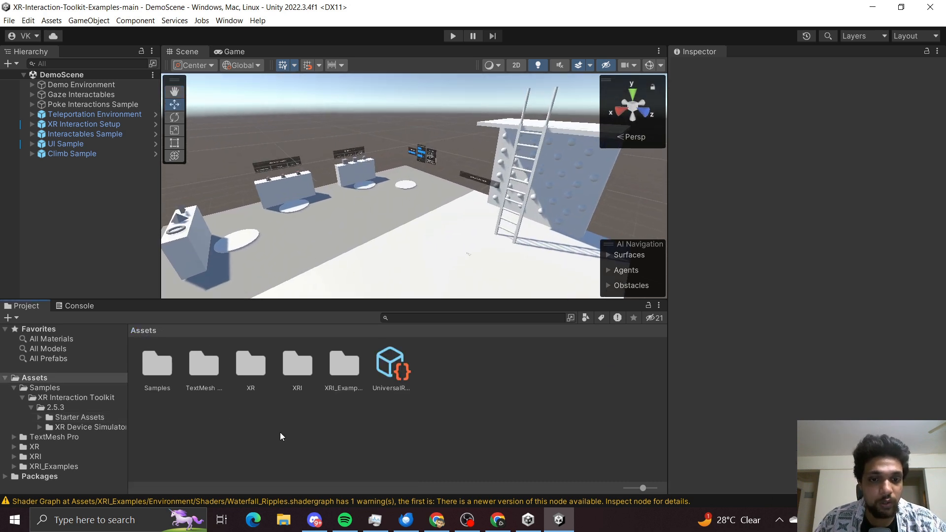
# Step: Open XRI_Examples, inspect ActivateInteractables, Environment and Global, then enter the Scenes folder
pyautogui.click(344, 364)
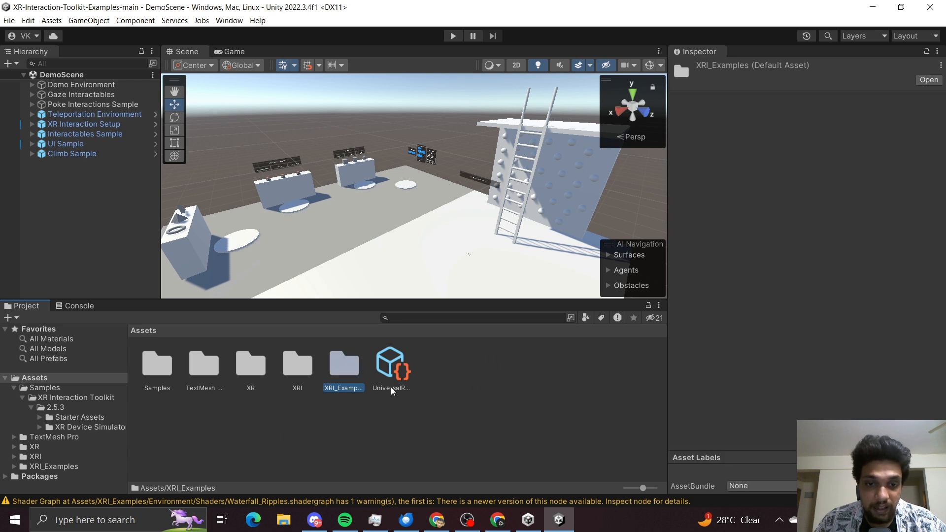
pyautogui.doubleClick(344, 362)
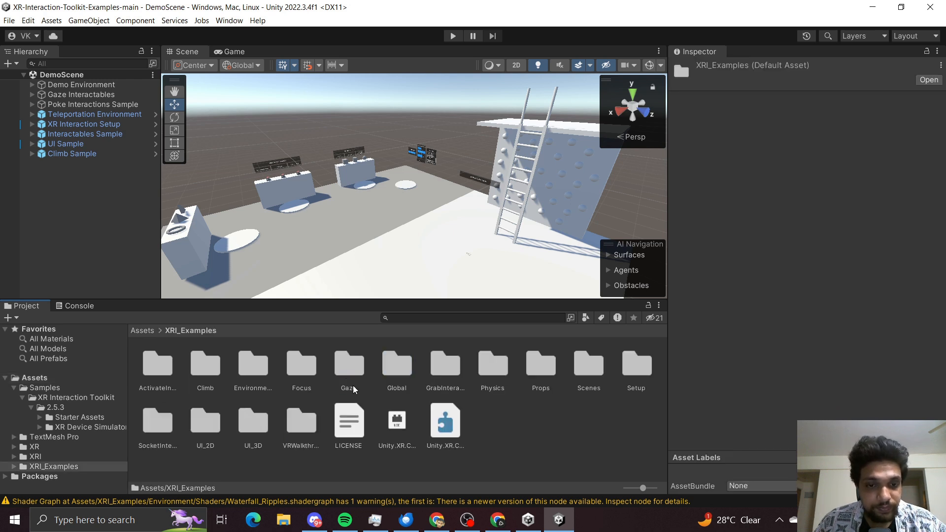
pyautogui.click(157, 363)
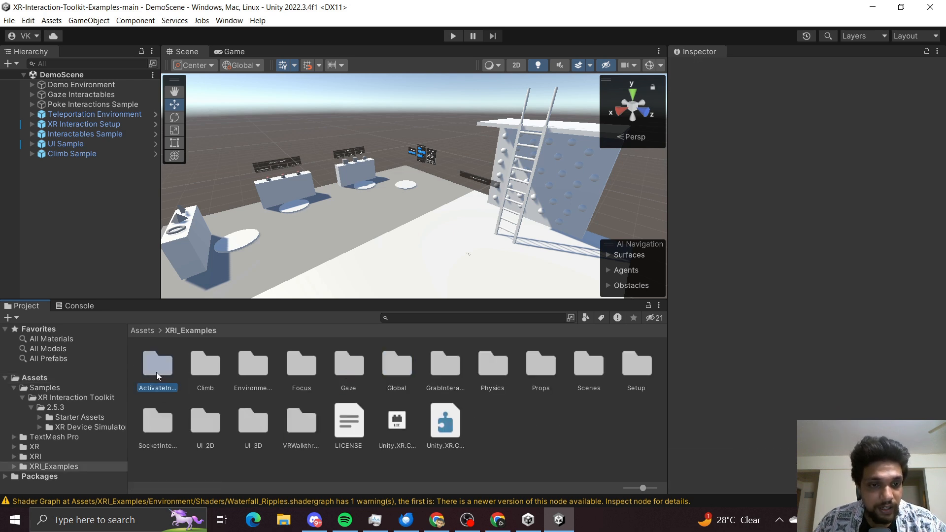
pyautogui.click(253, 362)
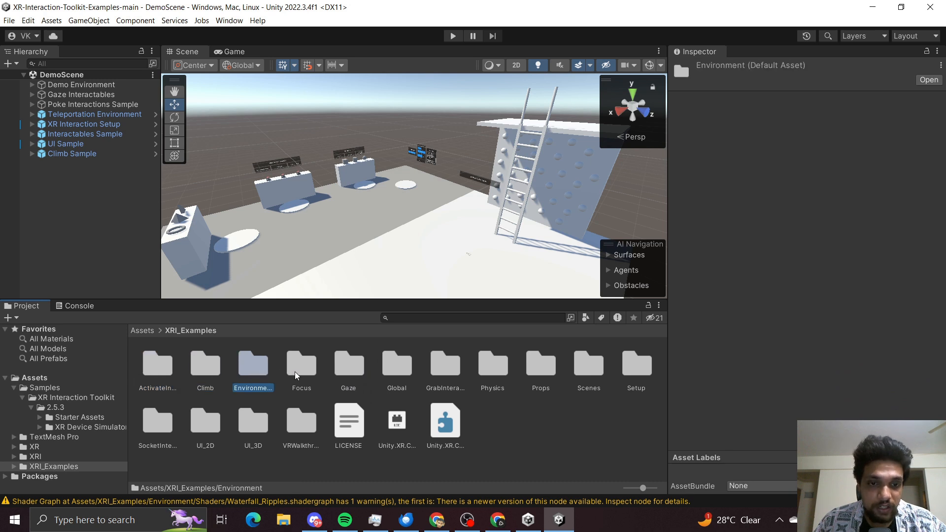
pyautogui.click(396, 362)
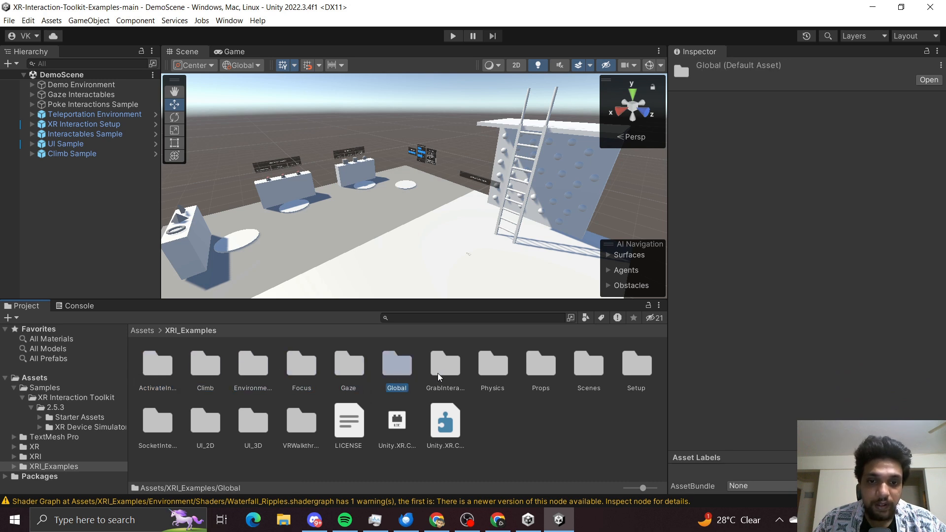
pyautogui.click(540, 362)
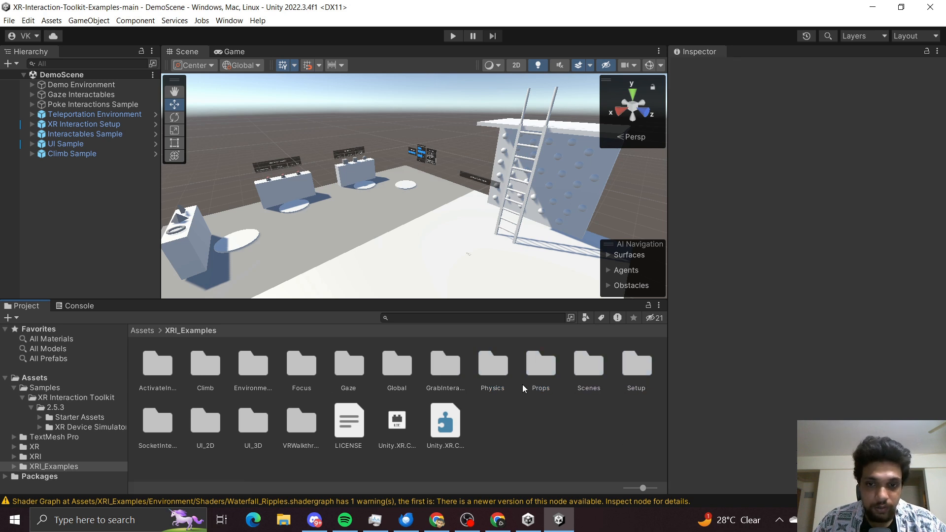
pyautogui.doubleClick(587, 365)
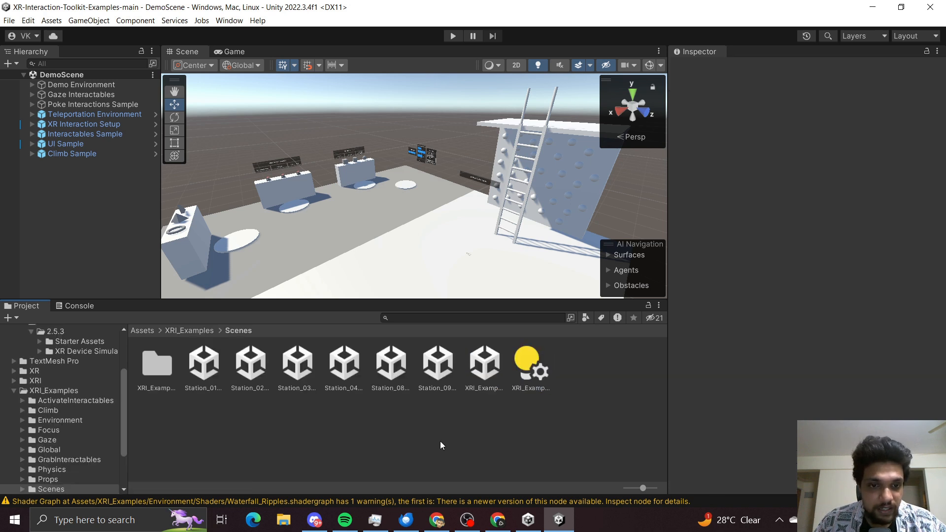
pyautogui.moveTo(462, 384)
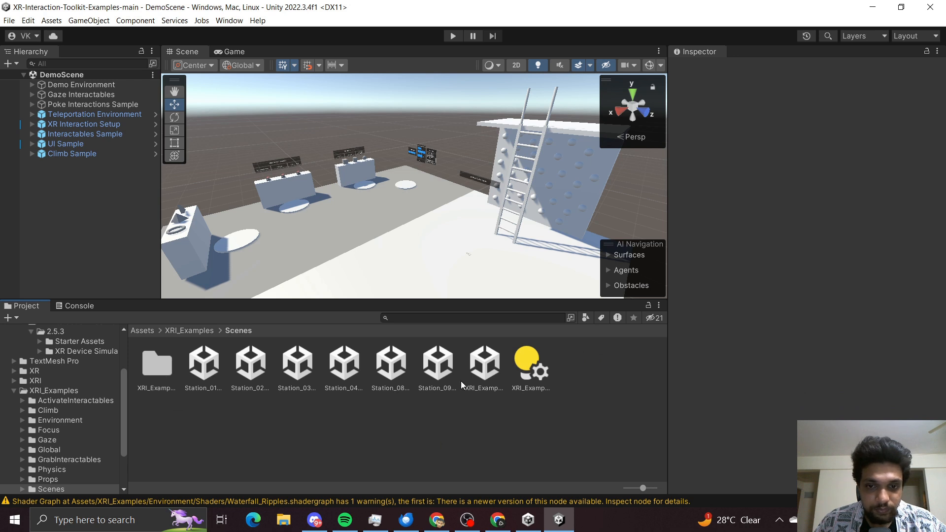
pyautogui.click(483, 362)
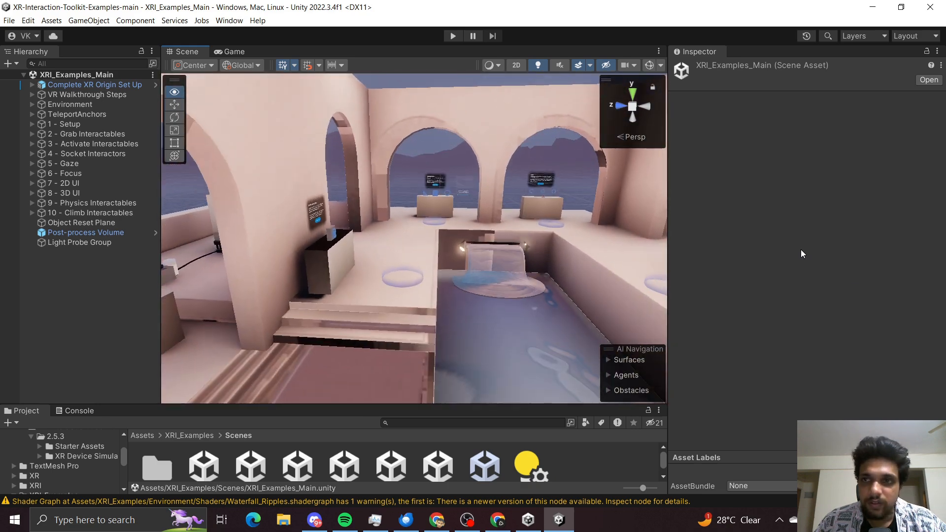
# Step: Show the editor layout presets: 2 by 3, 4 Split, Default, Tall and Wide
pyautogui.click(912, 35)
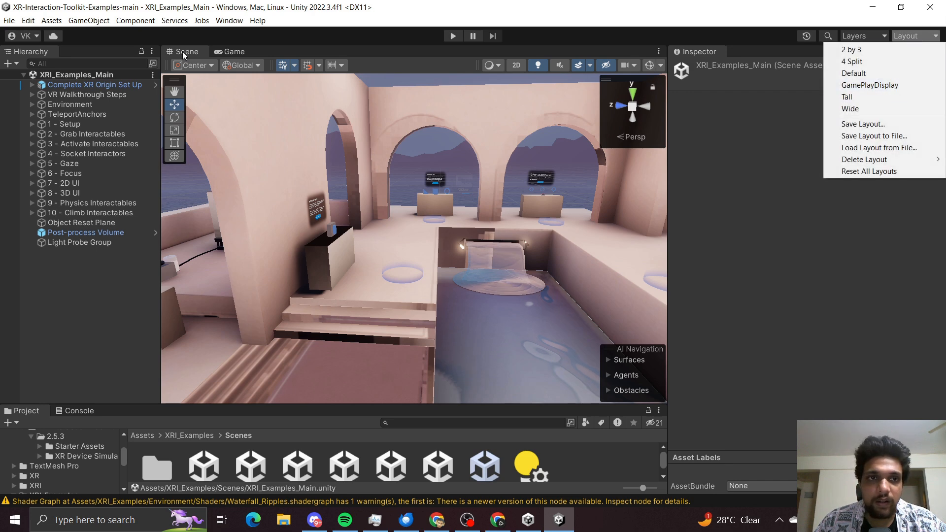
pyautogui.click(320, 91)
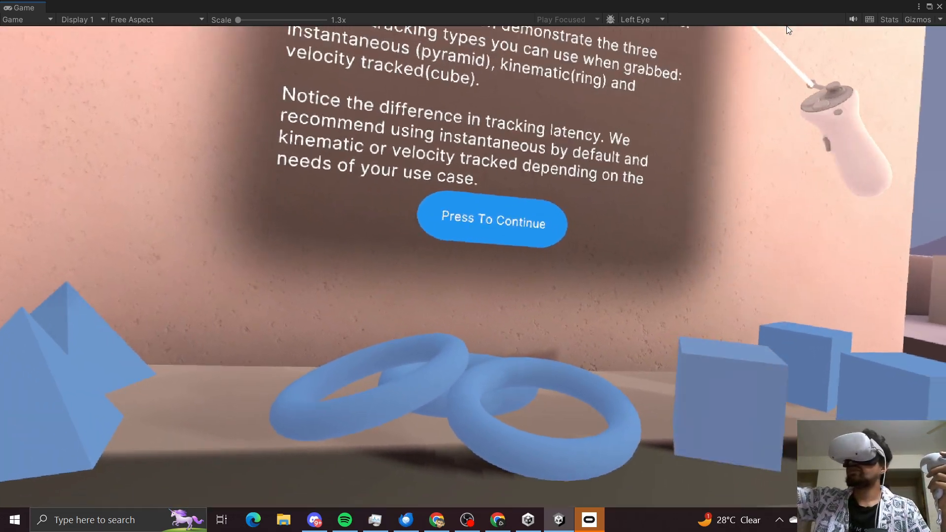
# Step: Teleport to the station comparing instantaneous, kinematic and velocity tracked grabbing
pyautogui.click(491, 221)
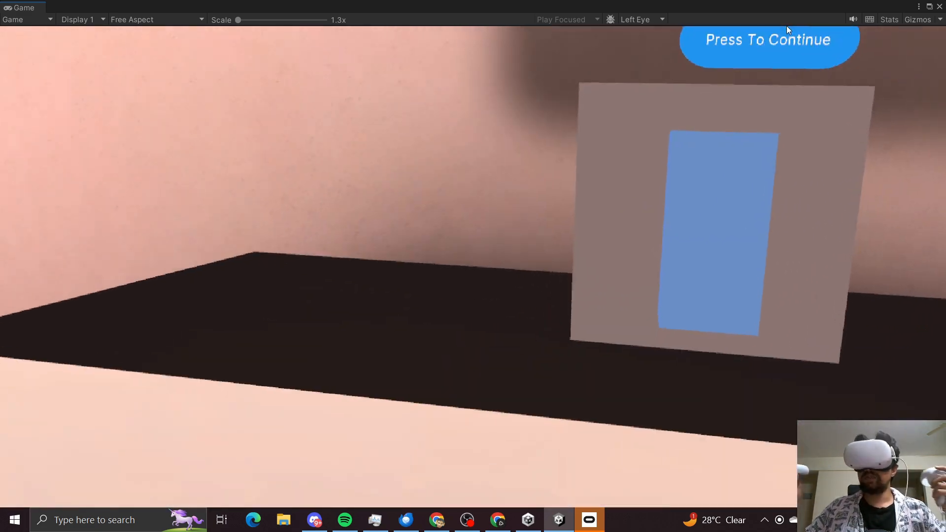
# Step: Exit Play mode, leaving Station_09_Physics_Isolated open in the GamePlayDisplay layout
pyautogui.click(768, 40)
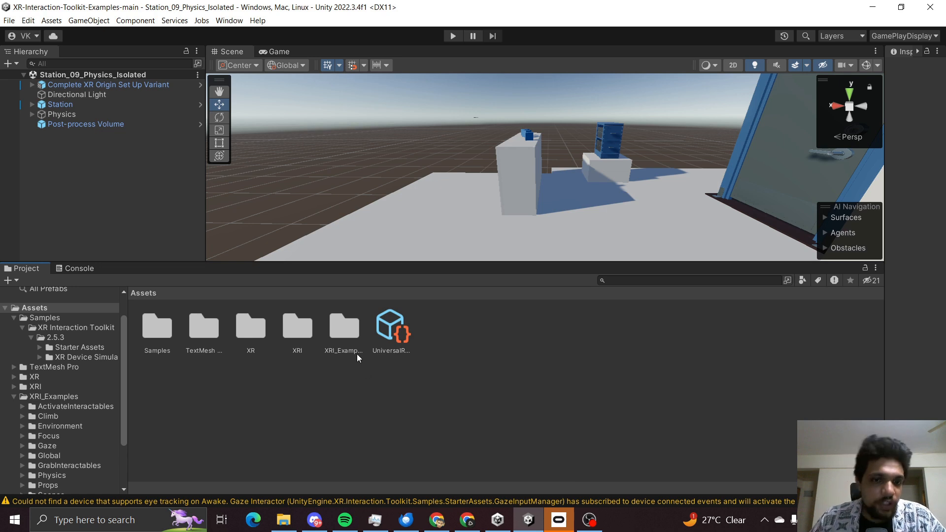
pyautogui.moveTo(349, 337)
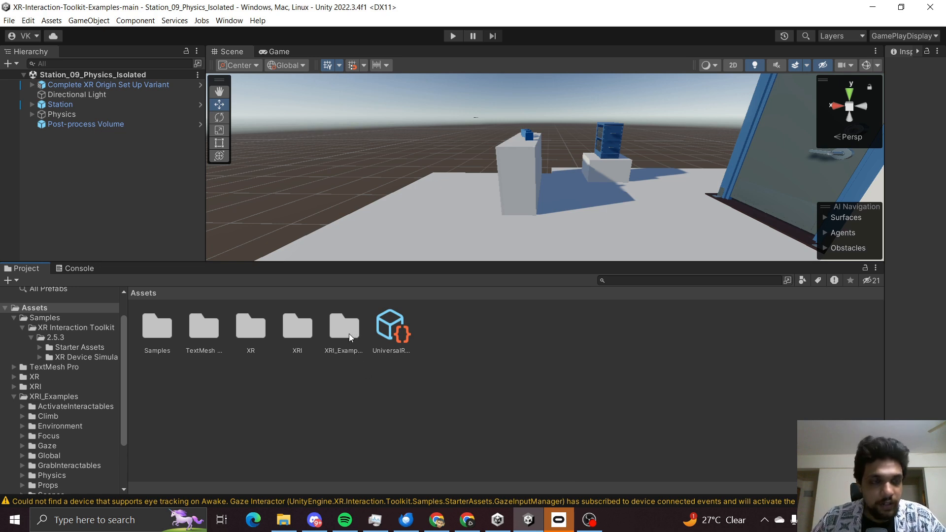
# Step: Open Station_01_Setup_Isolated from XRI_Examples' Scenes folder, then select XRI_Examples_Main
pyautogui.doubleClick(343, 325)
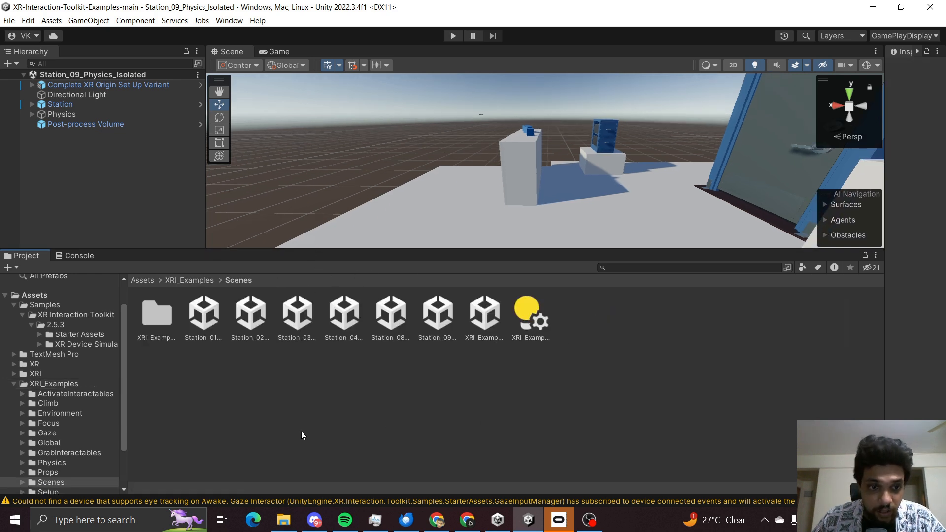
pyautogui.doubleClick(203, 312)
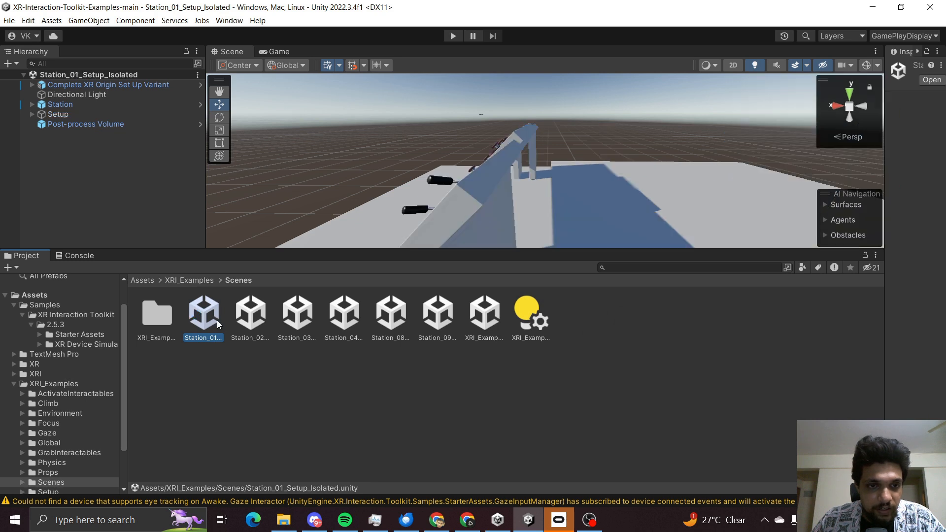
pyautogui.moveTo(202, 363)
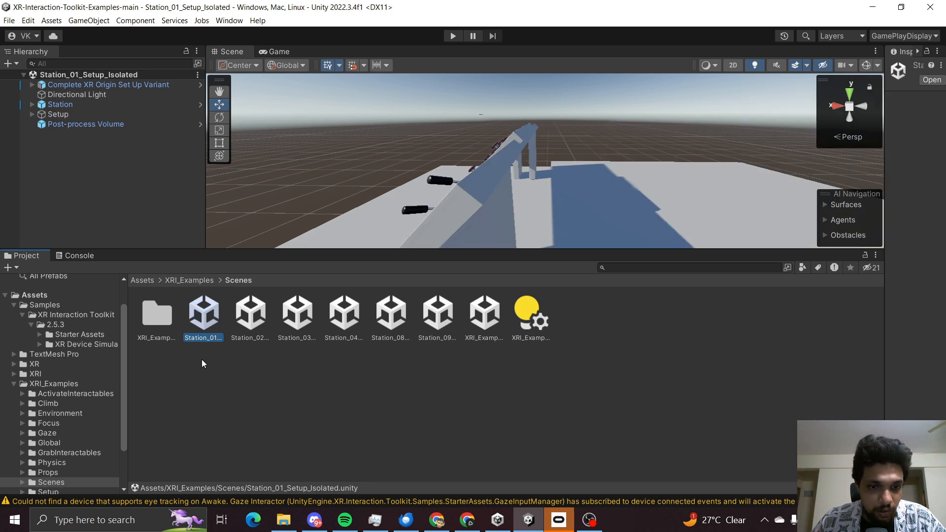
pyautogui.moveTo(455, 334)
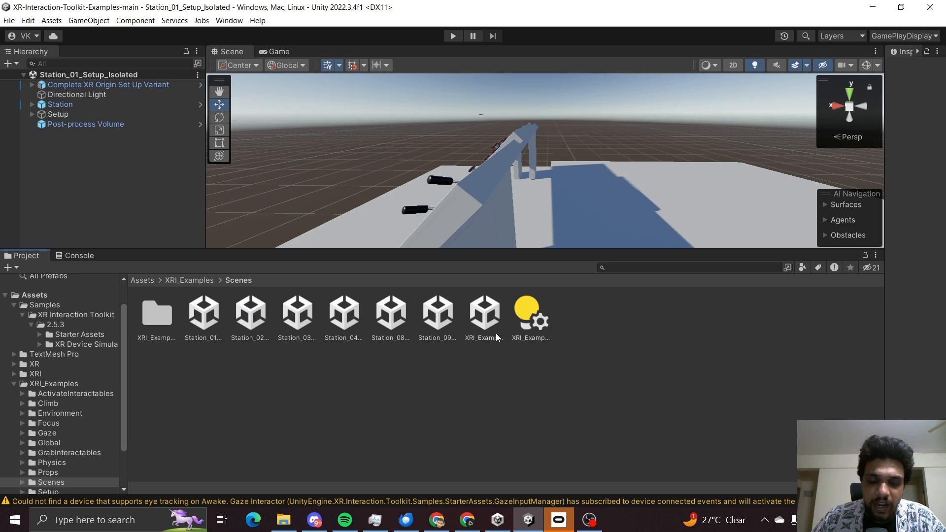
pyautogui.click(203, 312)
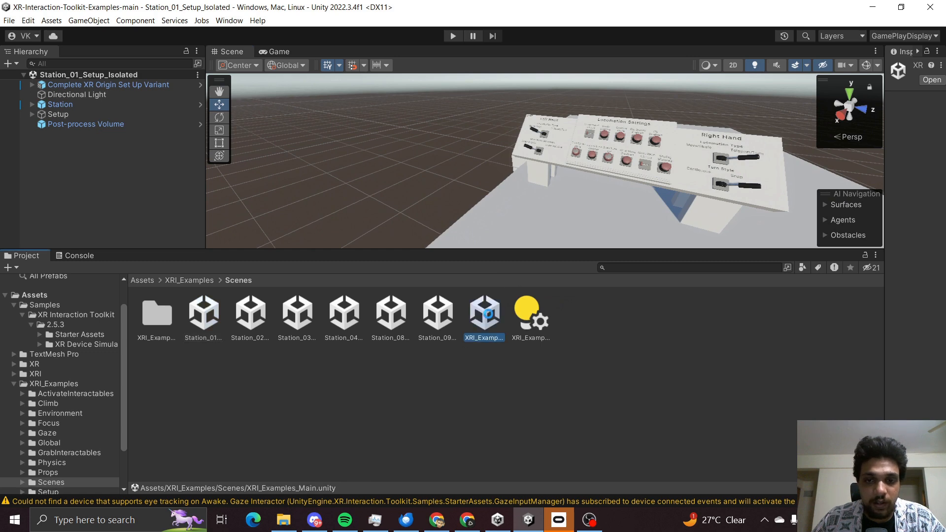
# Step: Open XRI_Examples_Main, then Station_01, 02, 03, and finally Station_04_SocketInteractors_Isolated
pyautogui.doubleClick(484, 314)
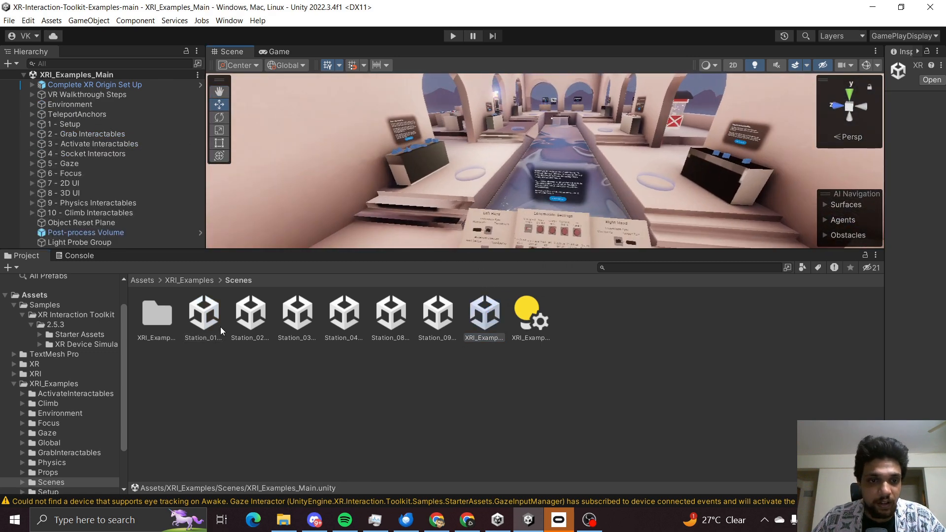
pyautogui.doubleClick(202, 312)
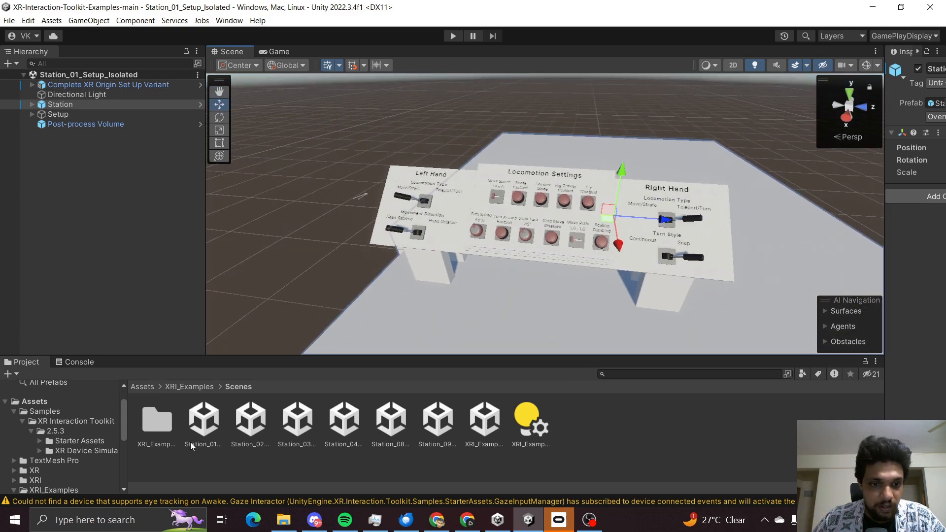
pyautogui.doubleClick(249, 419)
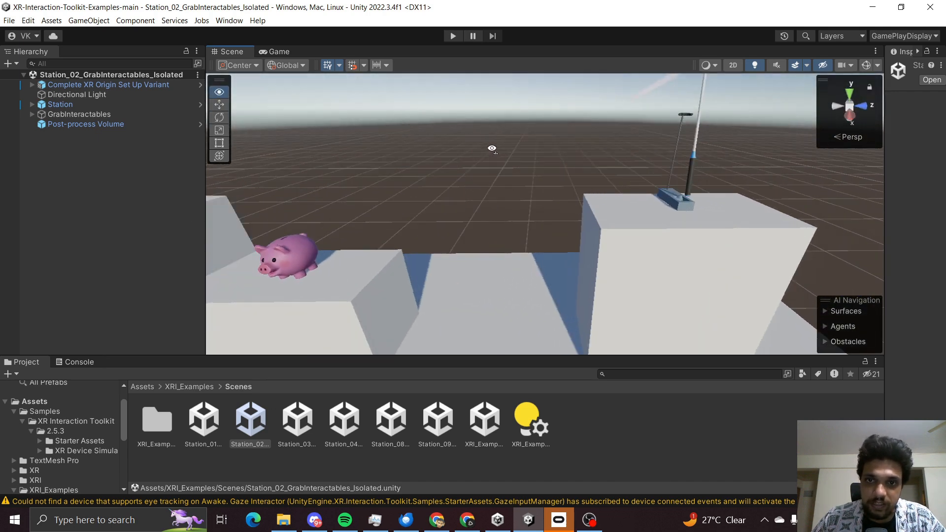
pyautogui.doubleClick(296, 418)
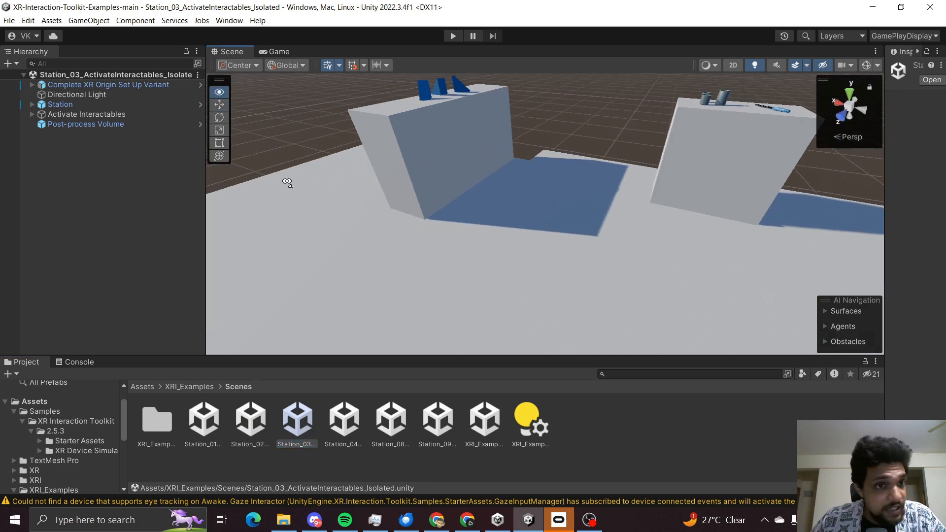
pyautogui.moveTo(287, 182); pyautogui.dragTo(498, 125)
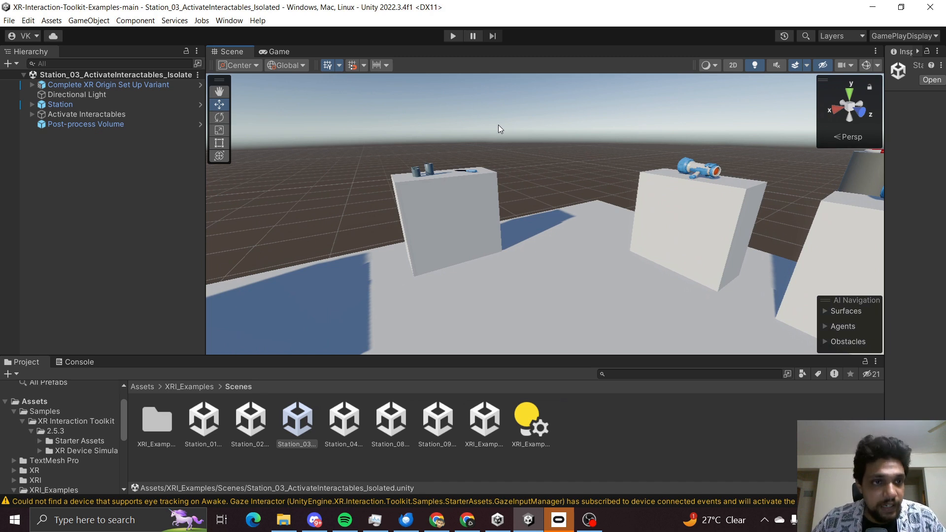
pyautogui.doubleClick(343, 417)
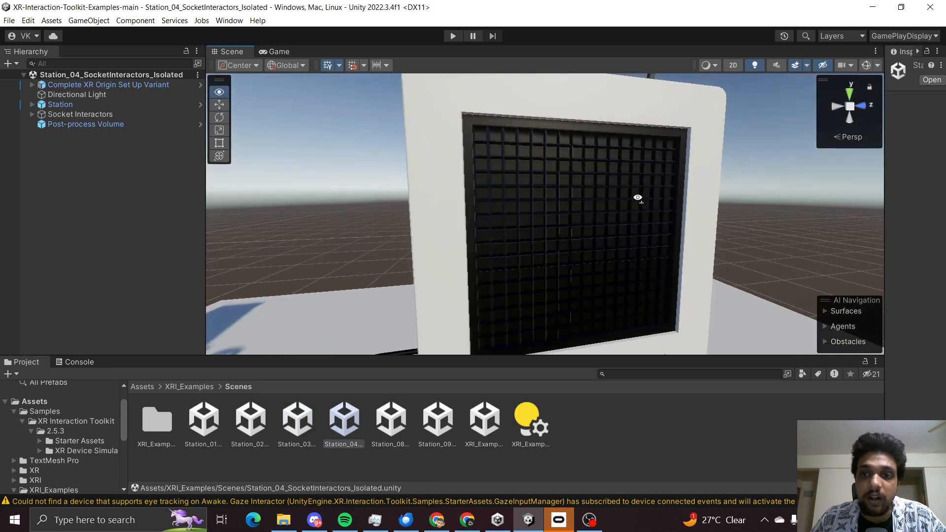
# Step: Reload XRI_Examples_Main and orbit toward the archway and gaze stations
pyautogui.doubleClick(390, 418)
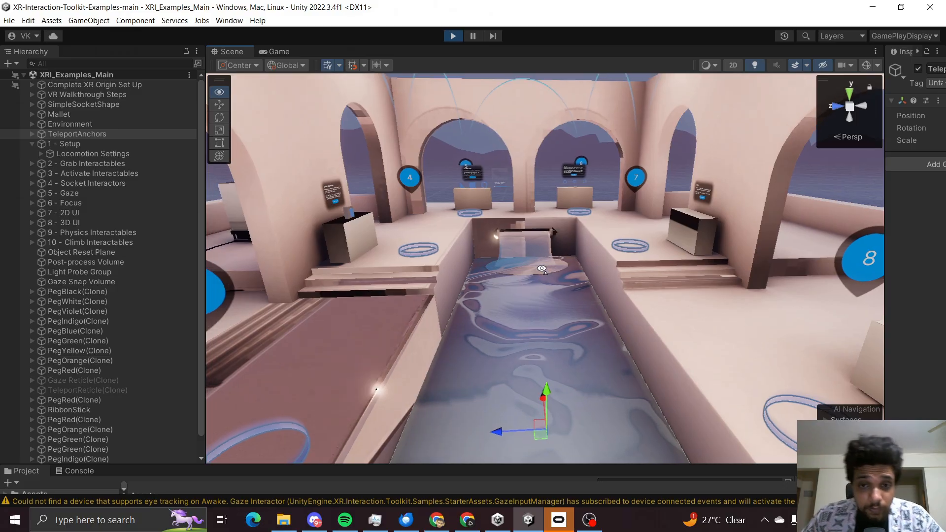
pyautogui.moveTo(541, 268); pyautogui.dragTo(538, 238)
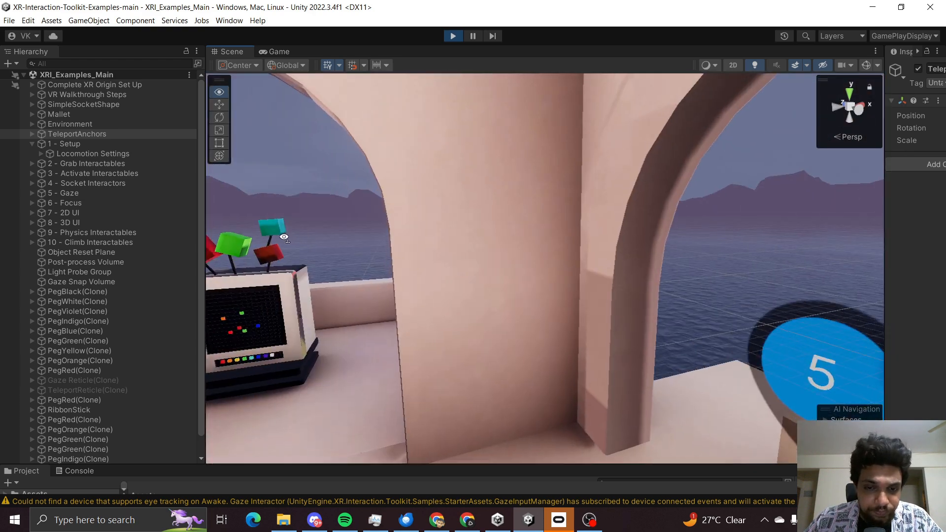
pyautogui.moveTo(283, 241); pyautogui.dragTo(521, 276)
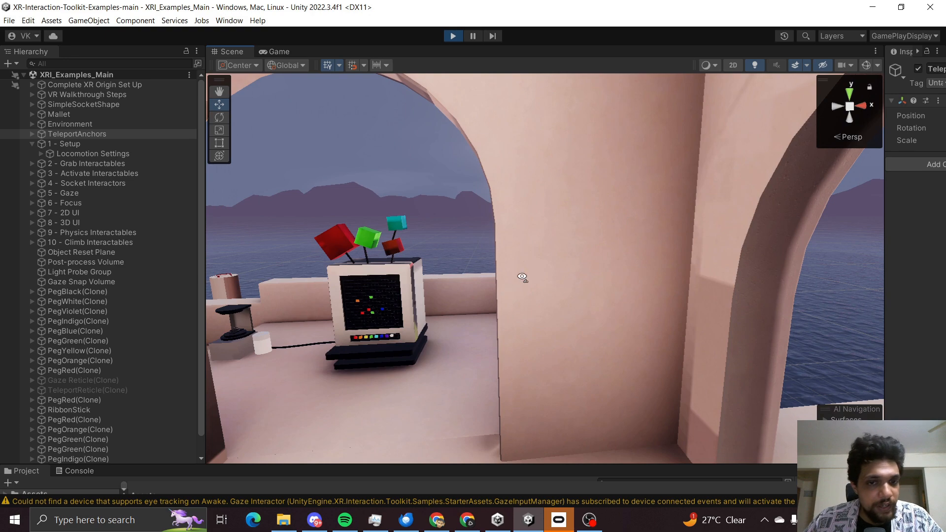